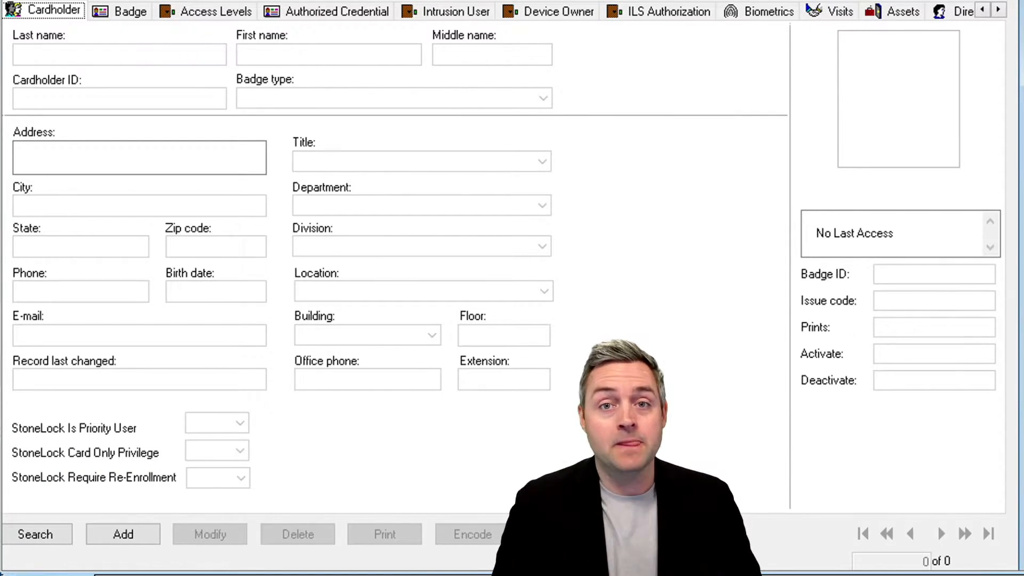
# Add a new blank cardholder record from the Cardholder form.
pyautogui.click(121, 549)
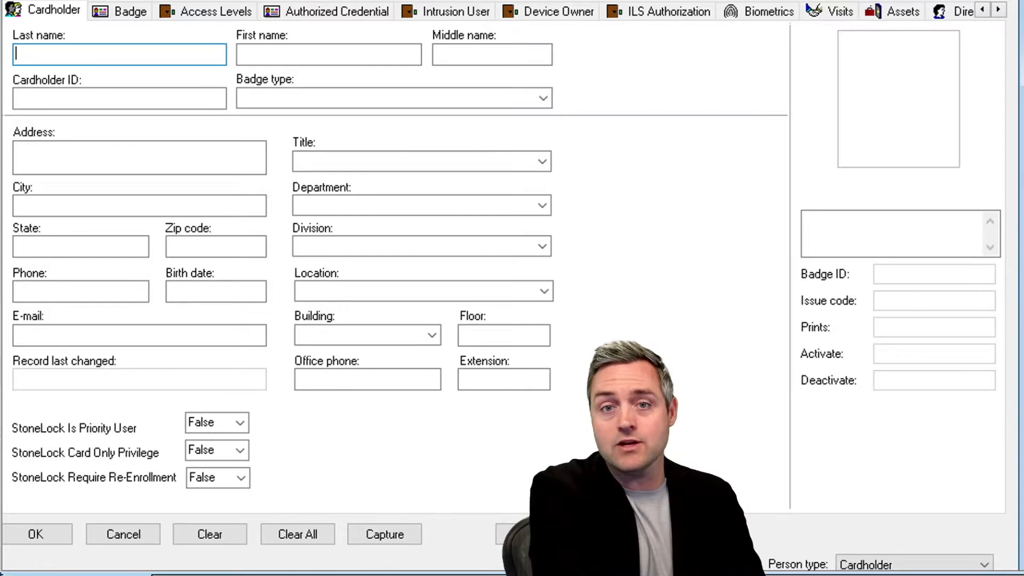
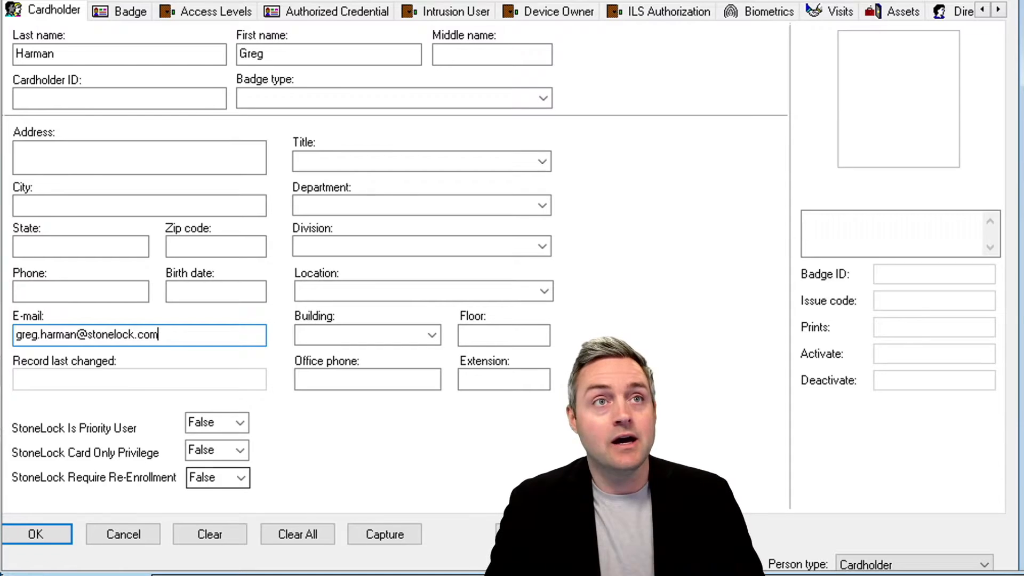
pyautogui.click(121, 12)
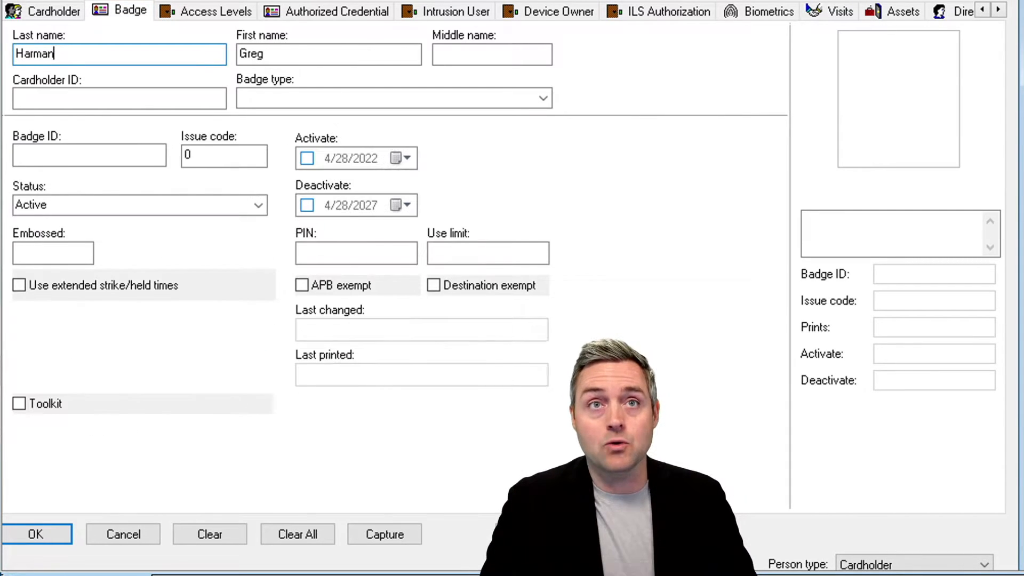
pyautogui.click(546, 98)
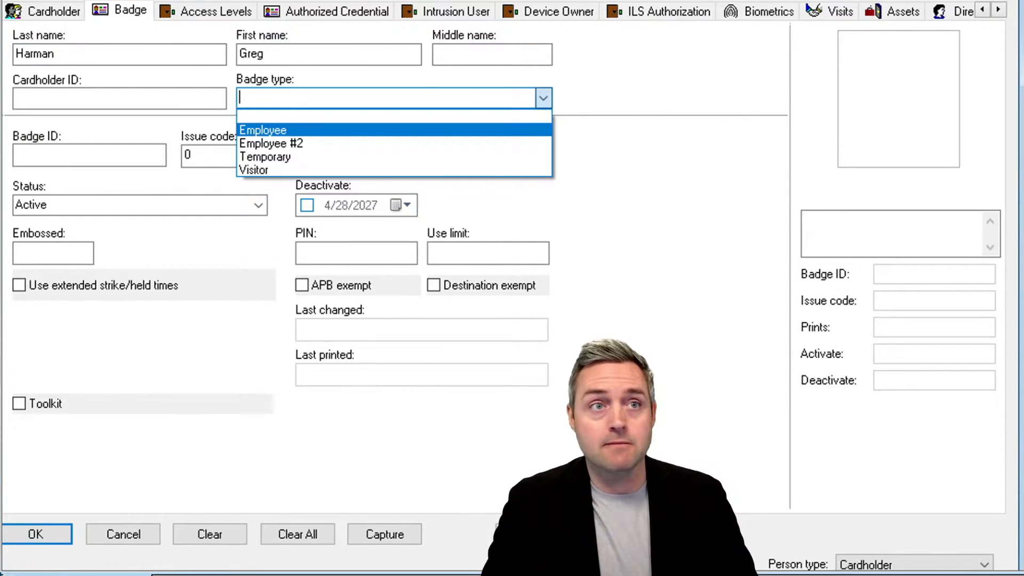
pyautogui.click(262, 129)
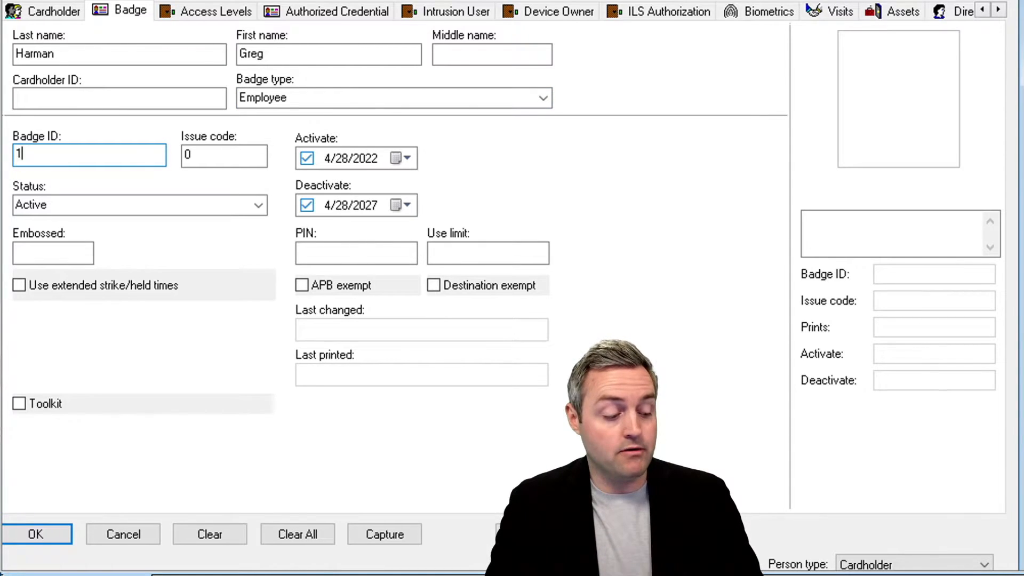
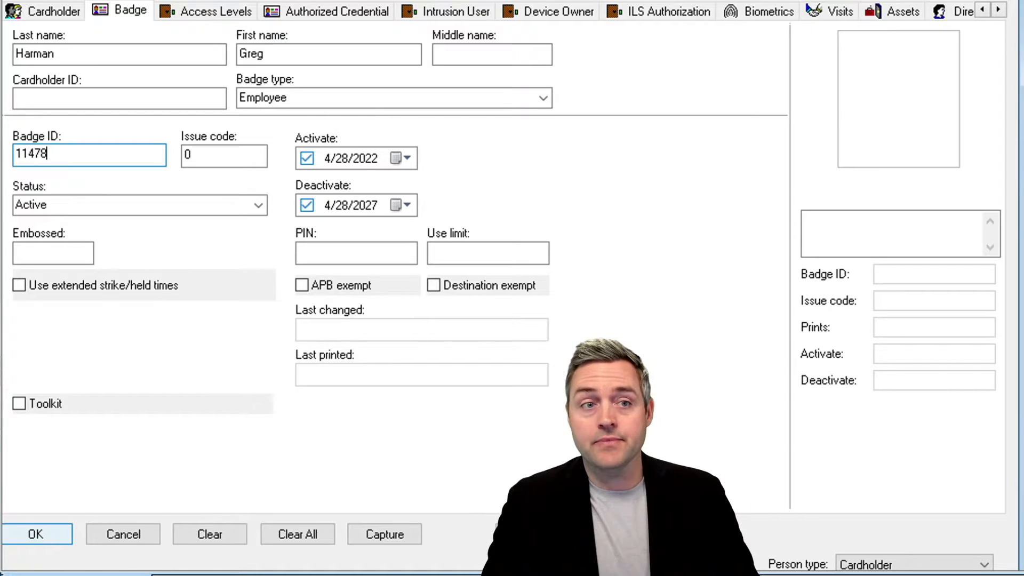
pyautogui.click(47, 11)
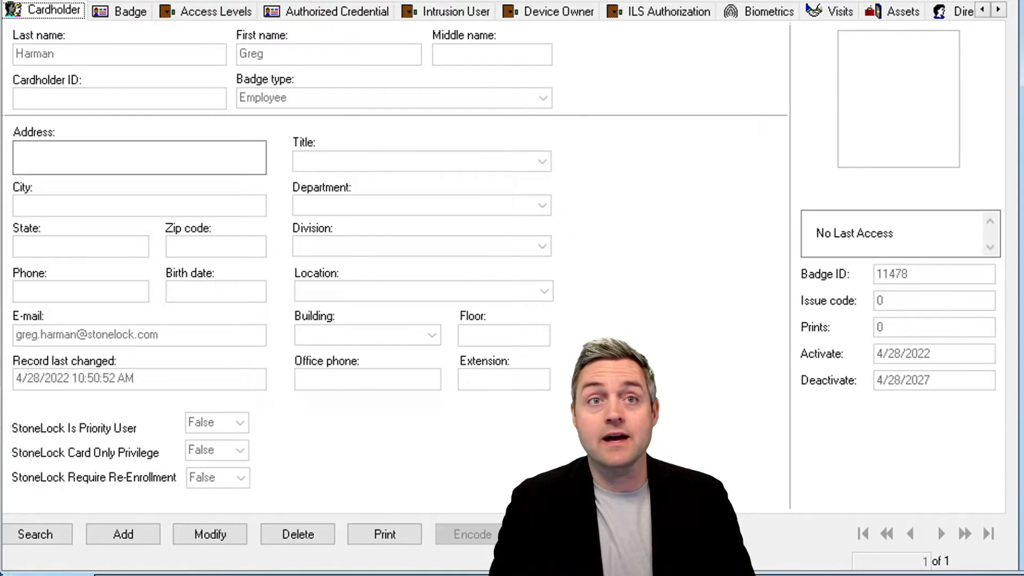